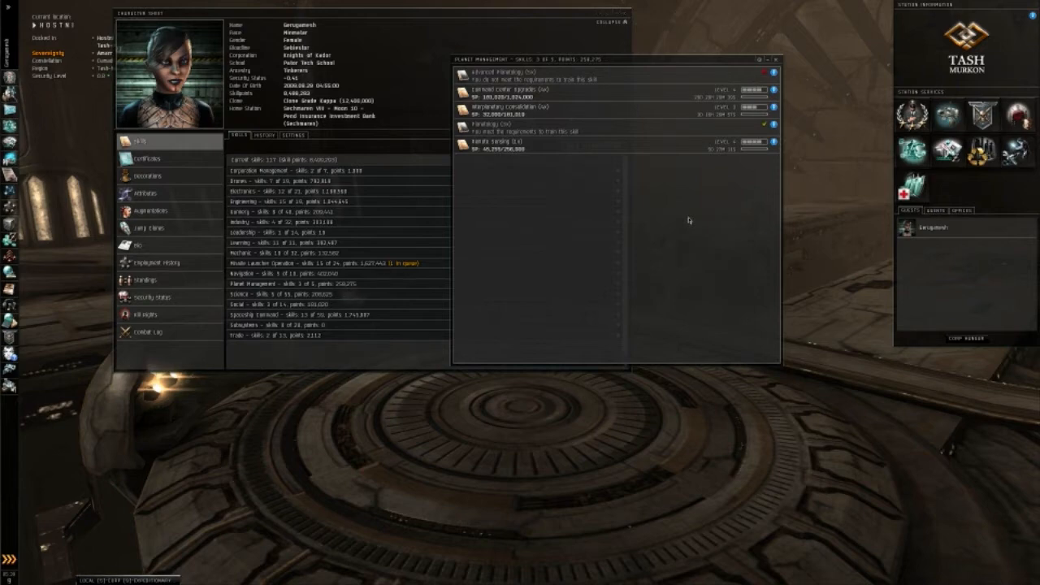
mouse_move(713, 196)
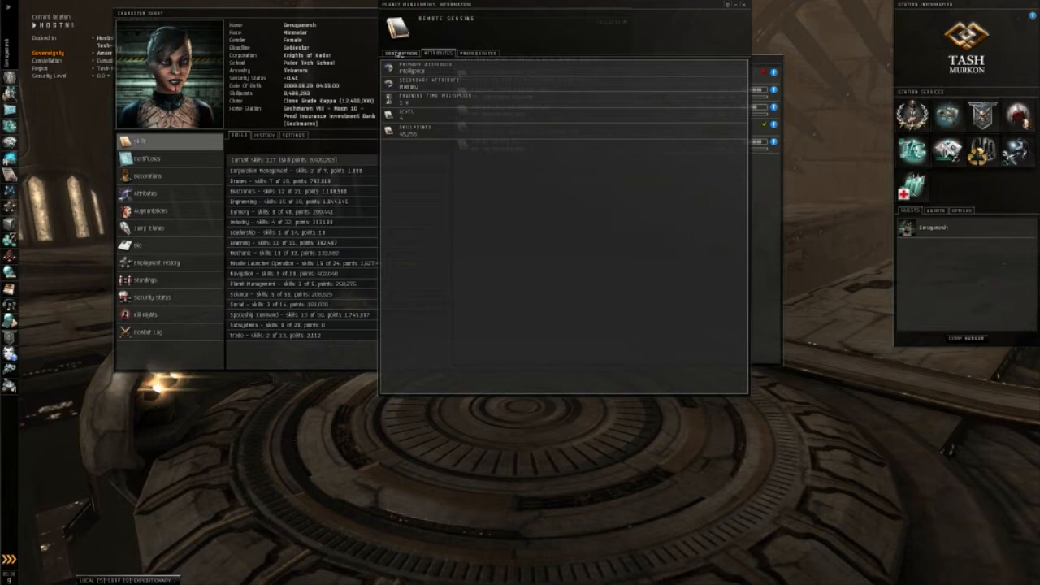
Step: Close the Remote Sensing skill details and the character sheet window
left_click(399, 52)
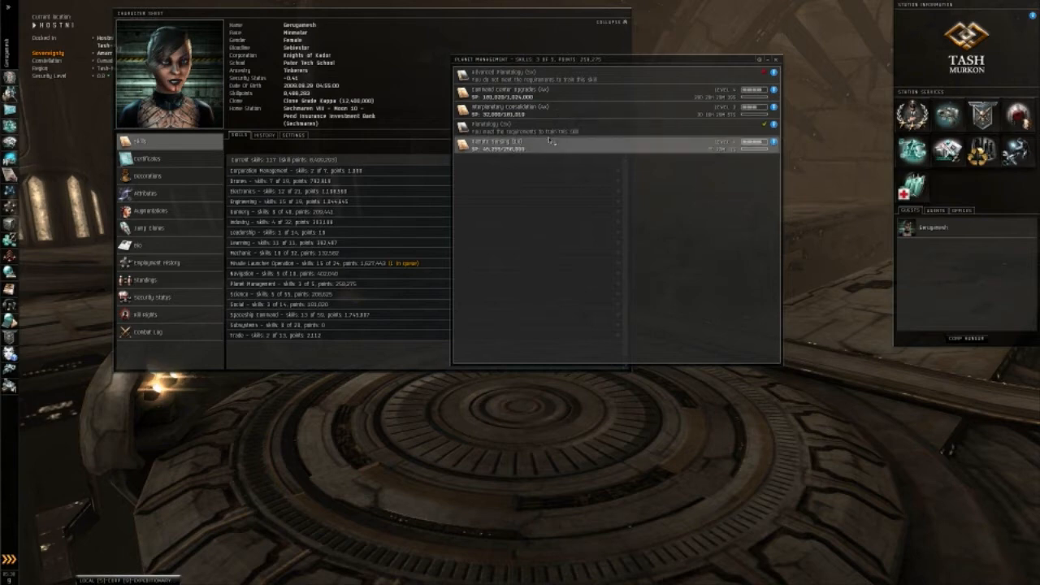
left_click(561, 92)
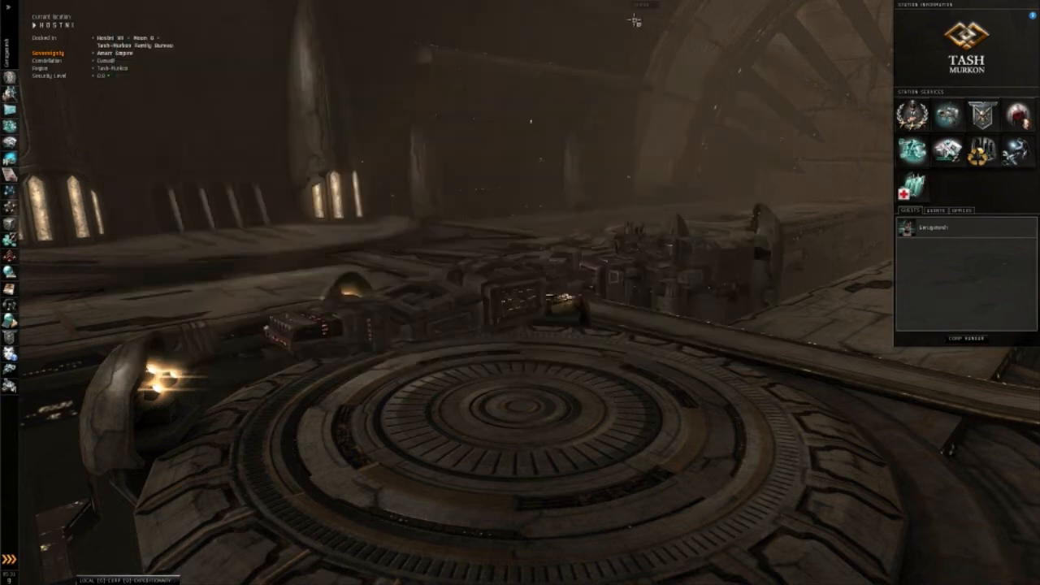
Step: Browse the regional market by category and expand Command Centers to reach Plasma Command Centers
left_click(943, 150)
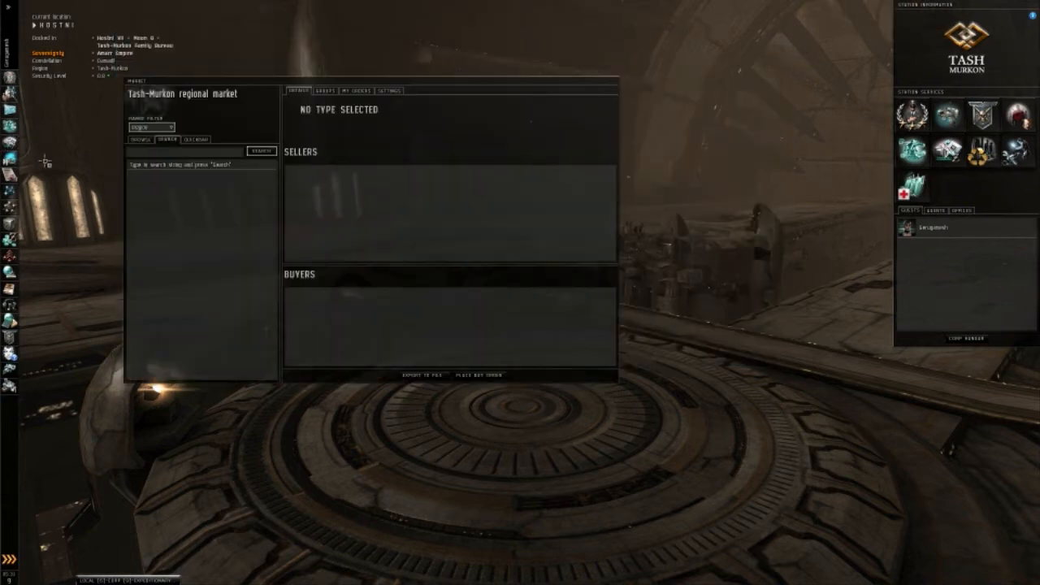
left_click(140, 139)
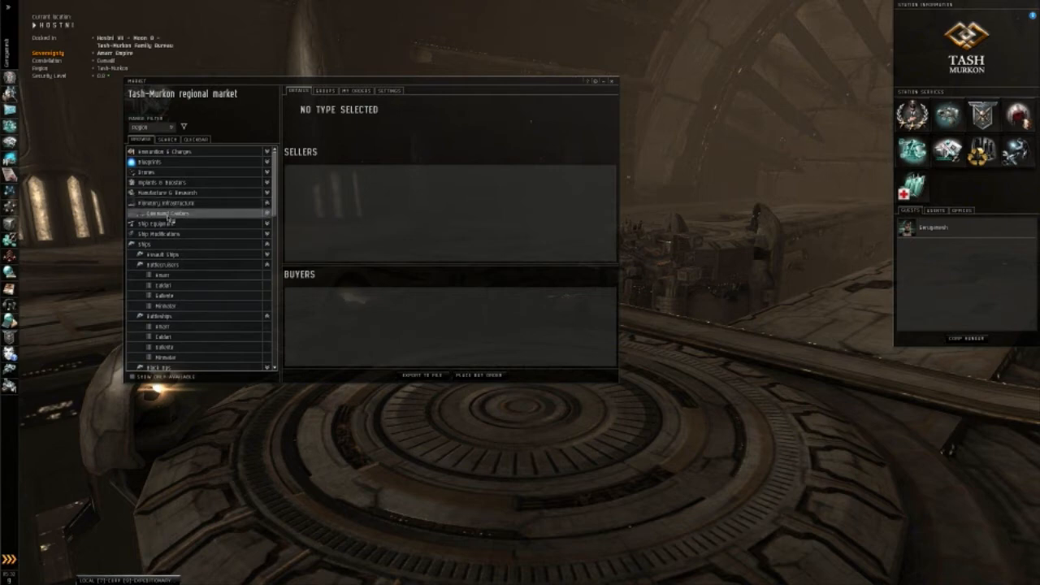
left_click(168, 213)
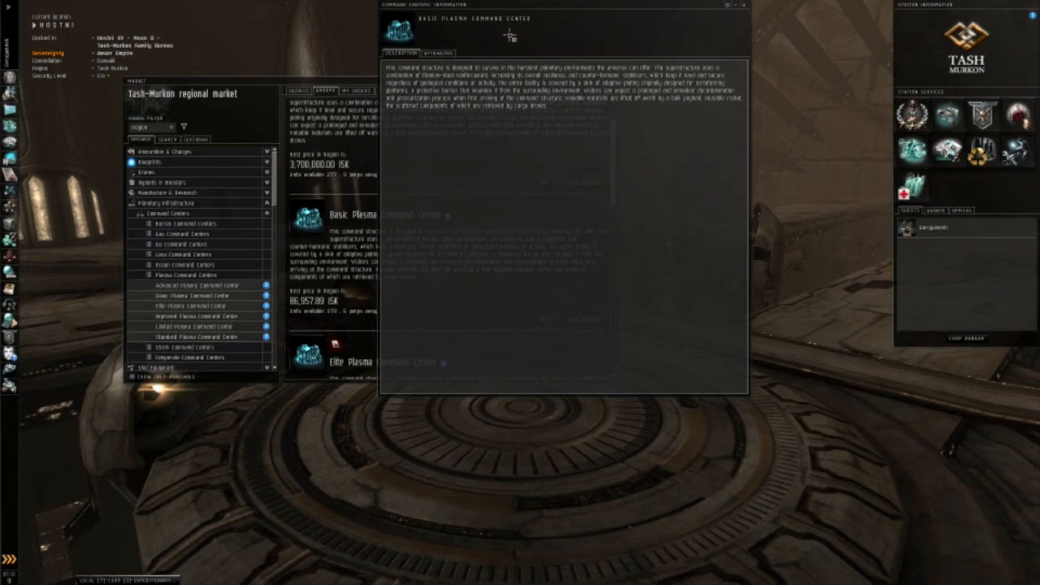
Step: Show the Basic Plasma Command Center's attributes: volume, capacity, powergrid and CPU output
left_click(436, 53)
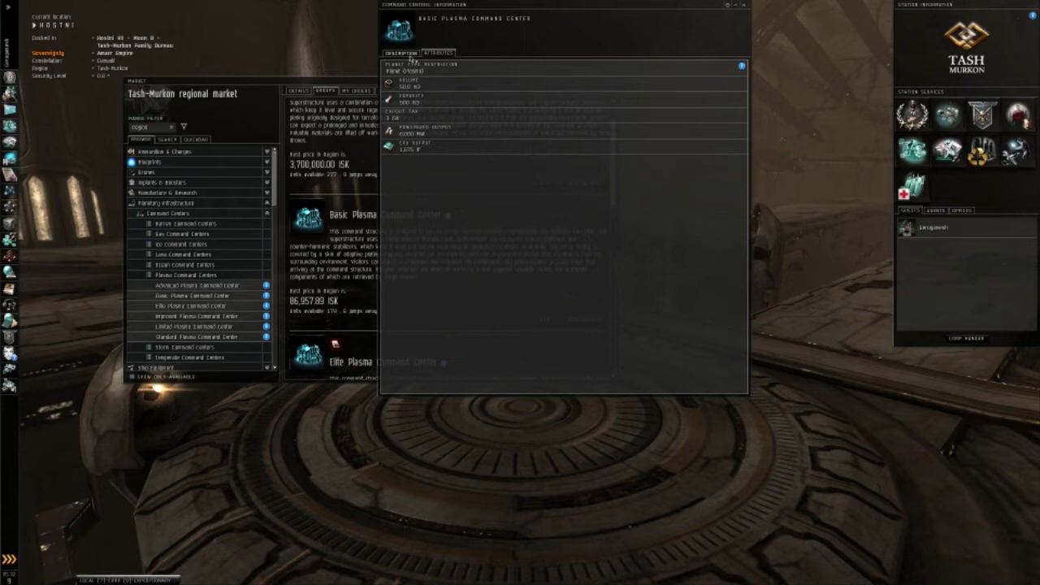
mouse_move(488, 40)
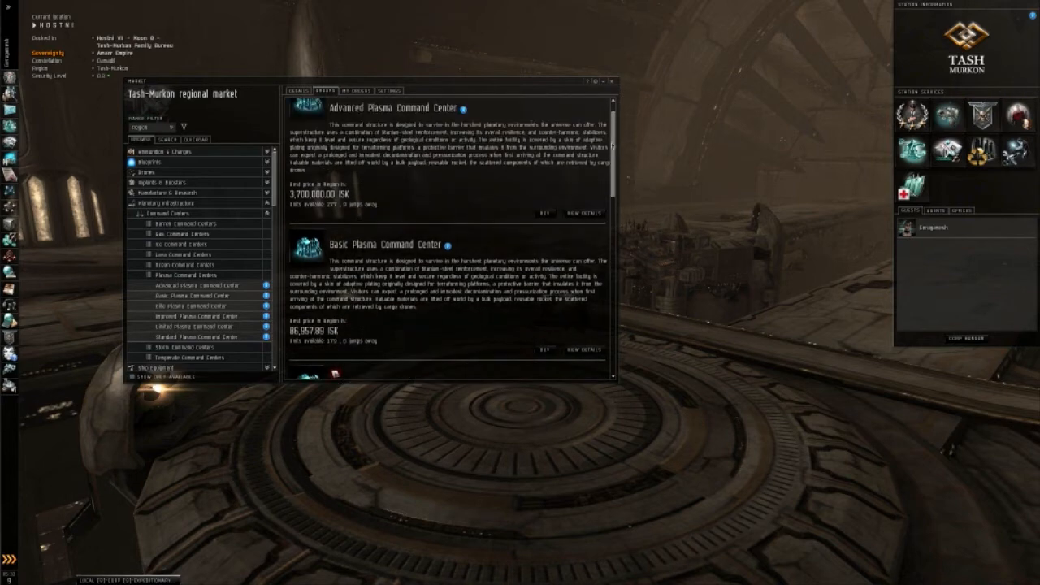
Step: Compare the Improved, Elite and Advanced Plasma Command Center attributes, then close the info windows
scroll("down", 3)
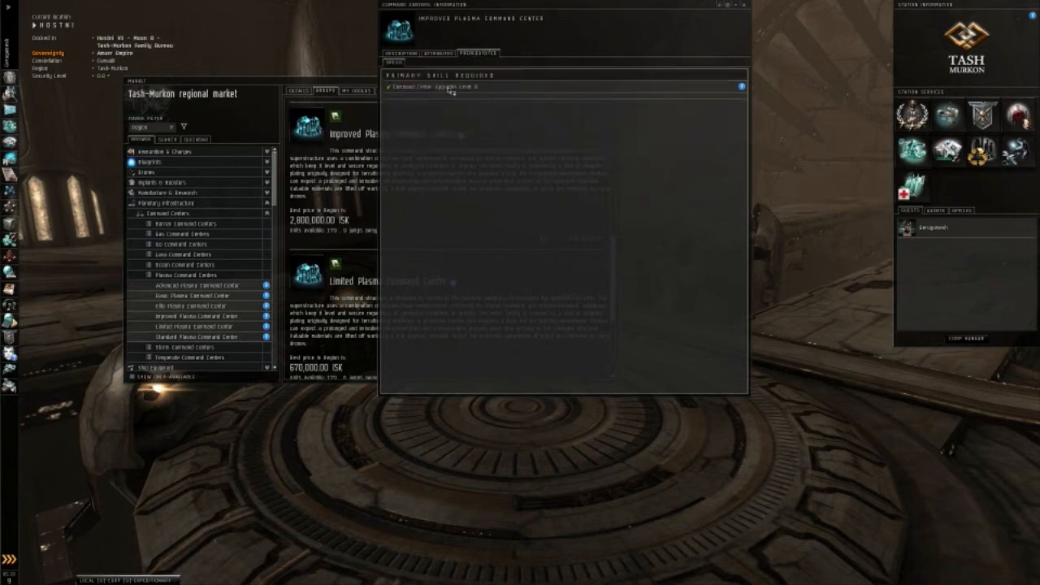
left_click(438, 52)
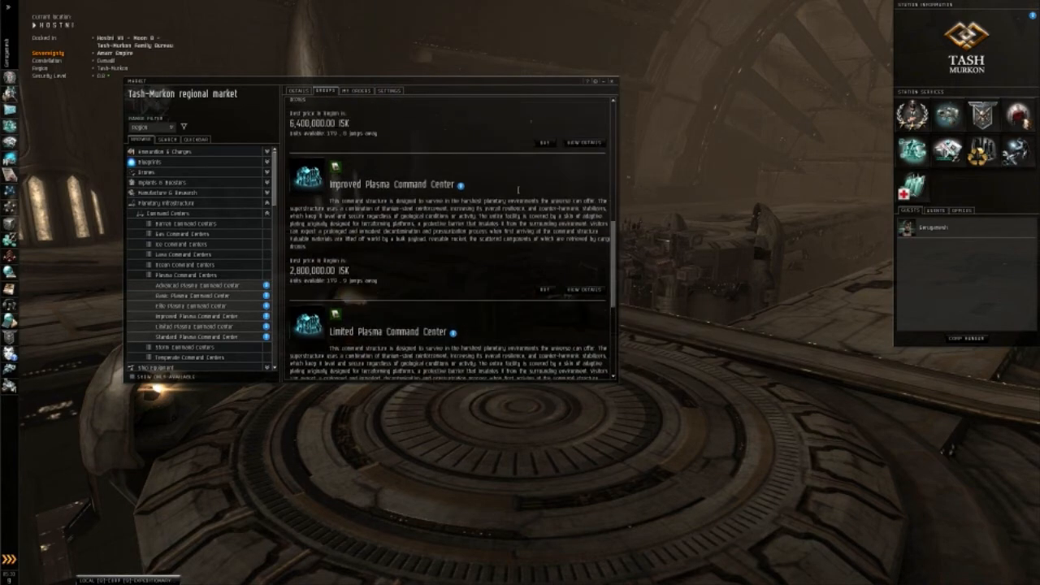
scroll("down", 3)
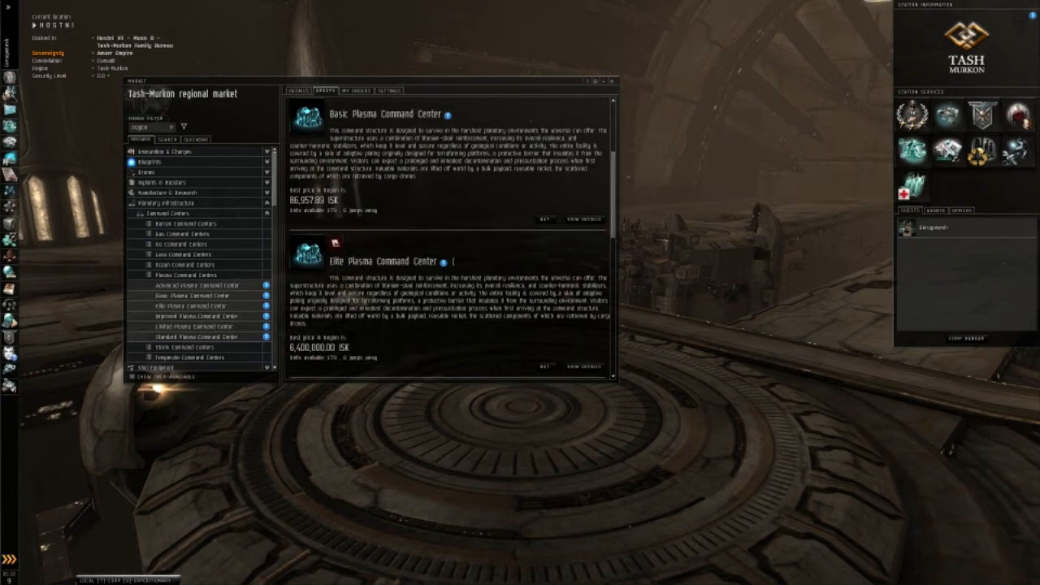
left_click(581, 364)
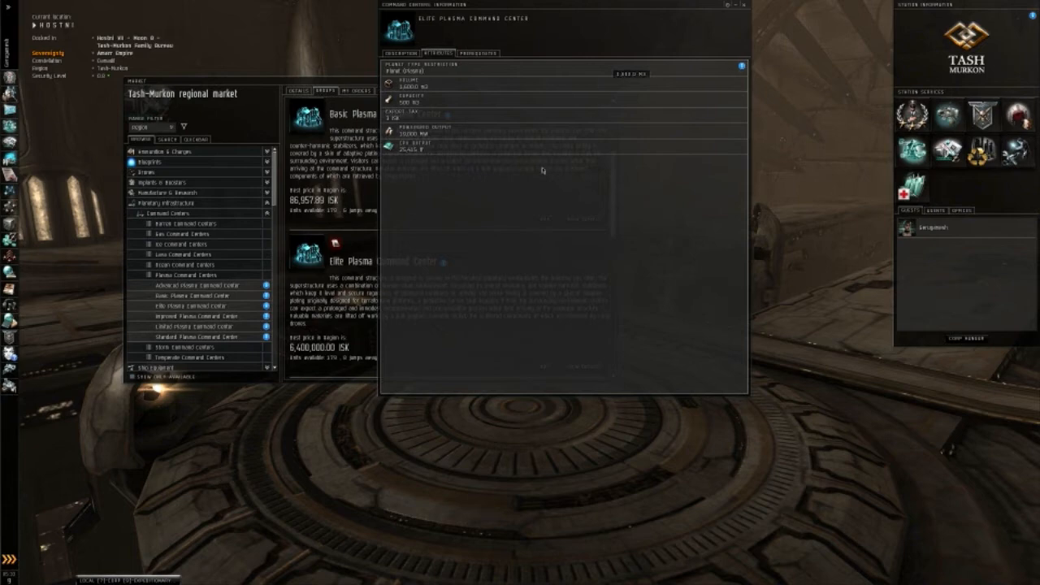
mouse_move(521, 182)
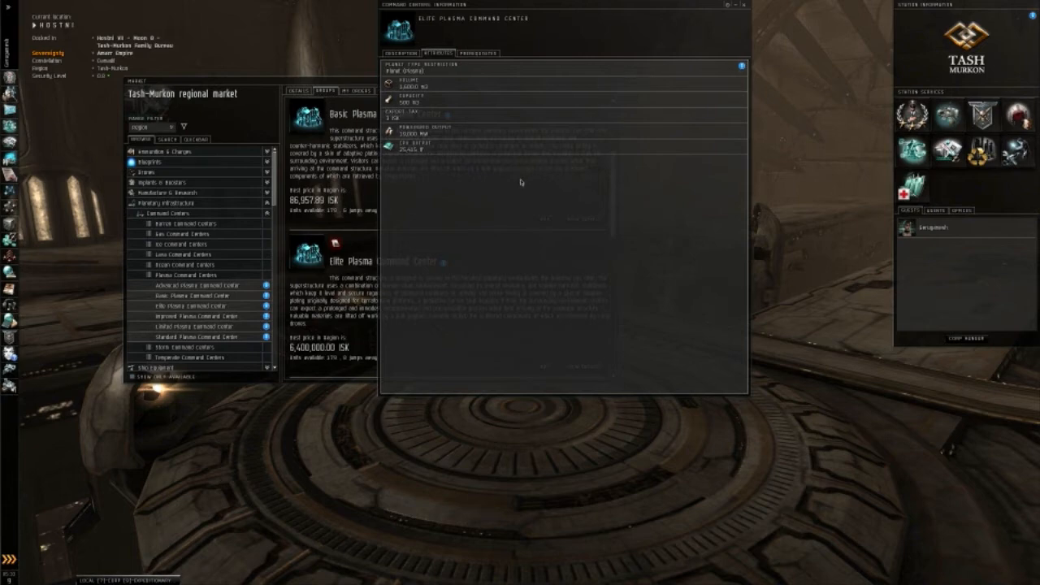
mouse_move(685, 35)
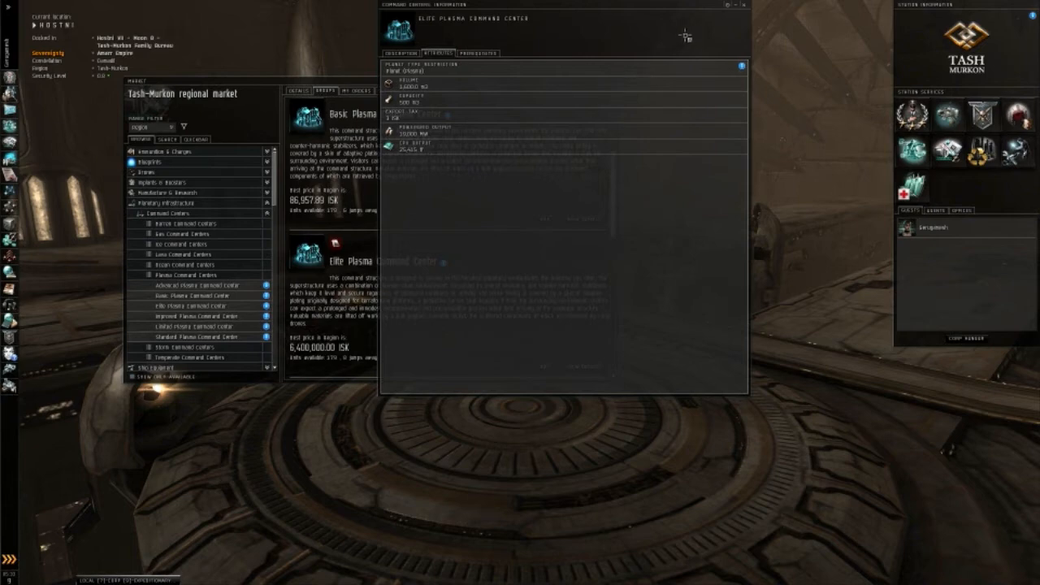
left_click(740, 5)
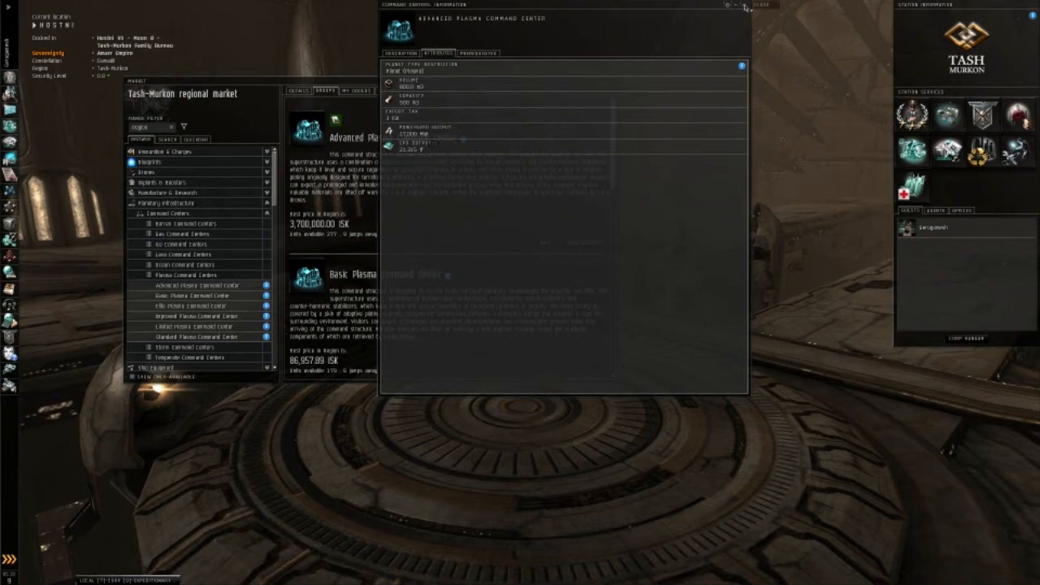
left_click(745, 7)
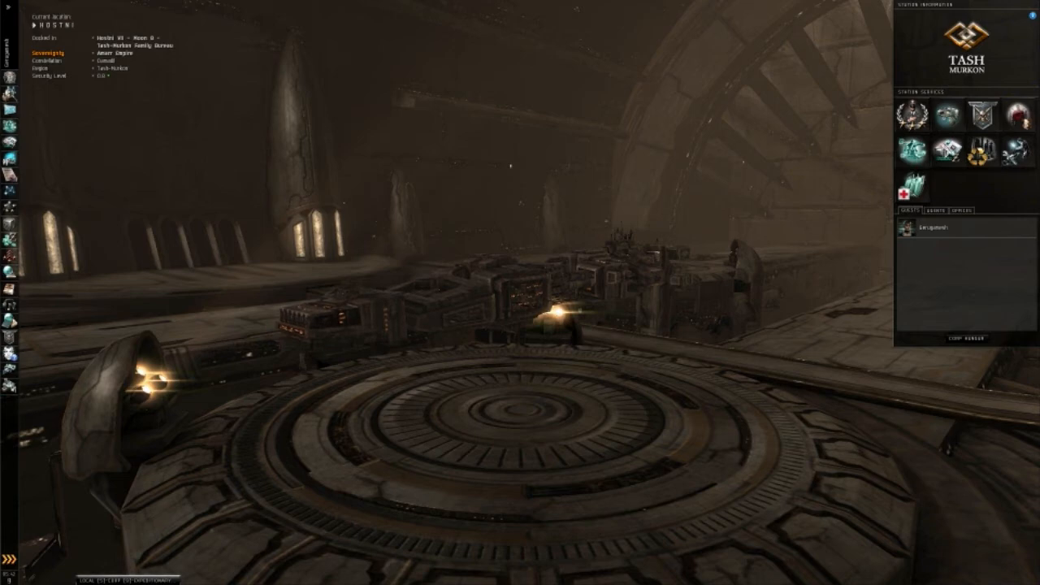
mouse_move(515, 274)
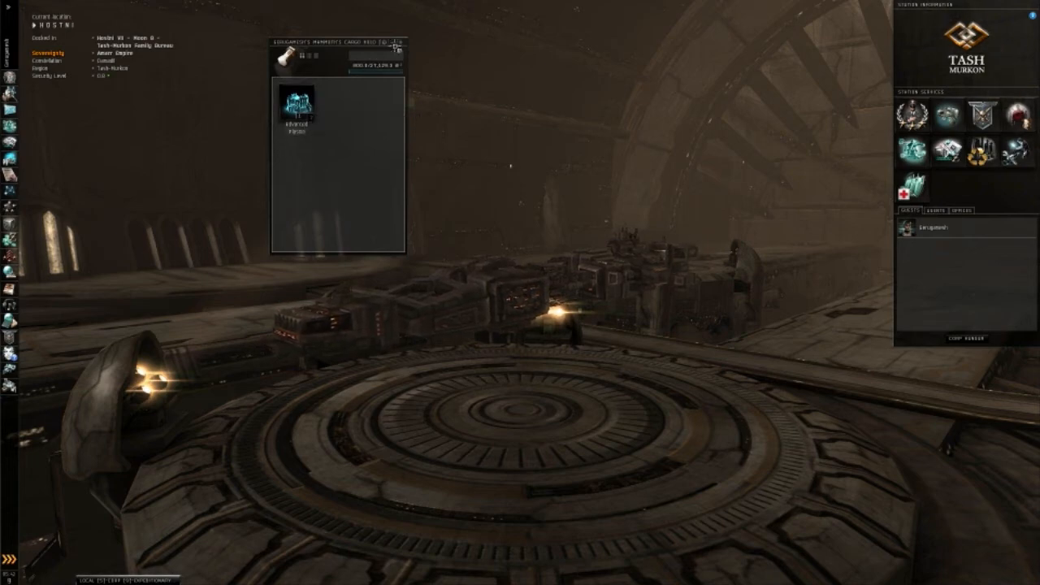
Step: Close the cargo hold after confirming the Advanced Plasma Command Center is inside
left_click(398, 43)
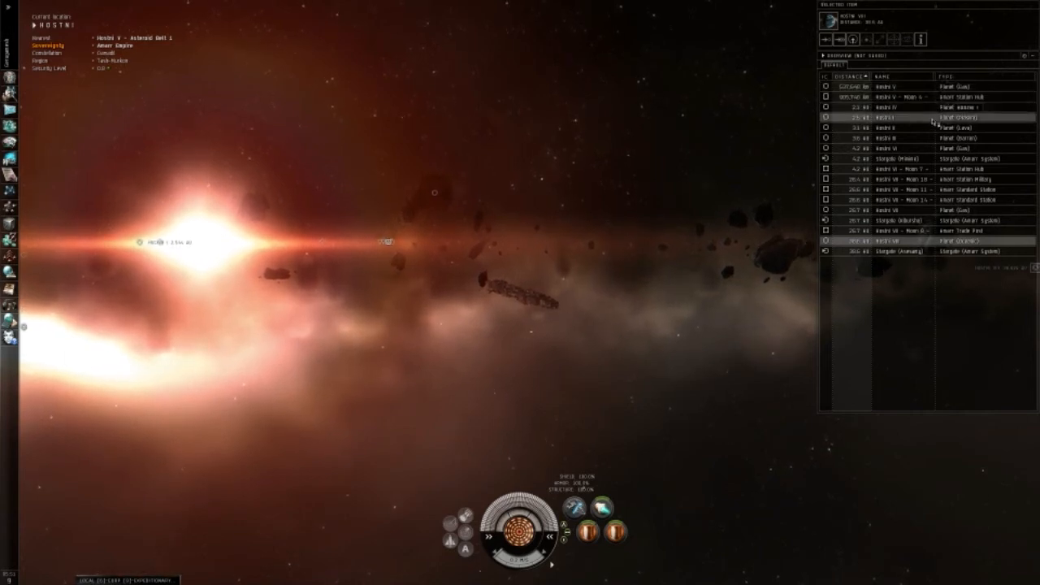
Step: Warp to within 0 m of the plasma planet Hostni I from the Overview
right_click(894, 117)
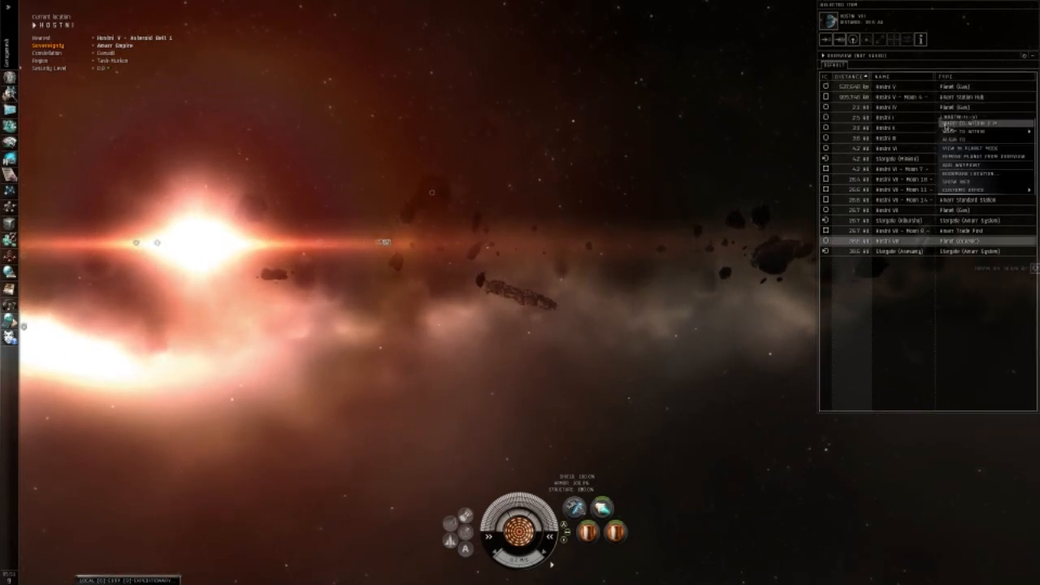
left_click(967, 123)
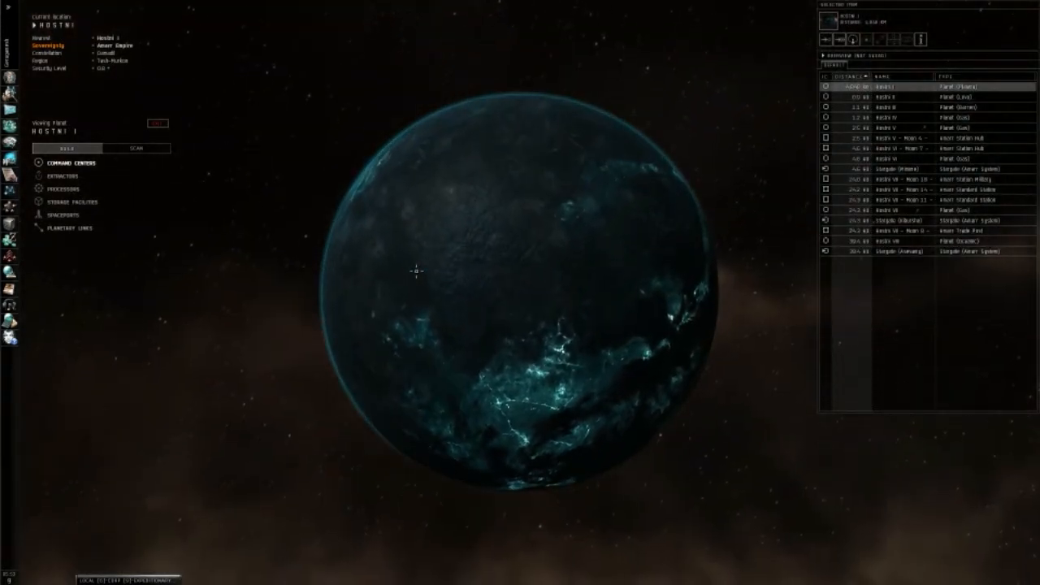
Step: Display Hostni I's resource scan with base, heavy and noble metal levels
left_click(137, 148)
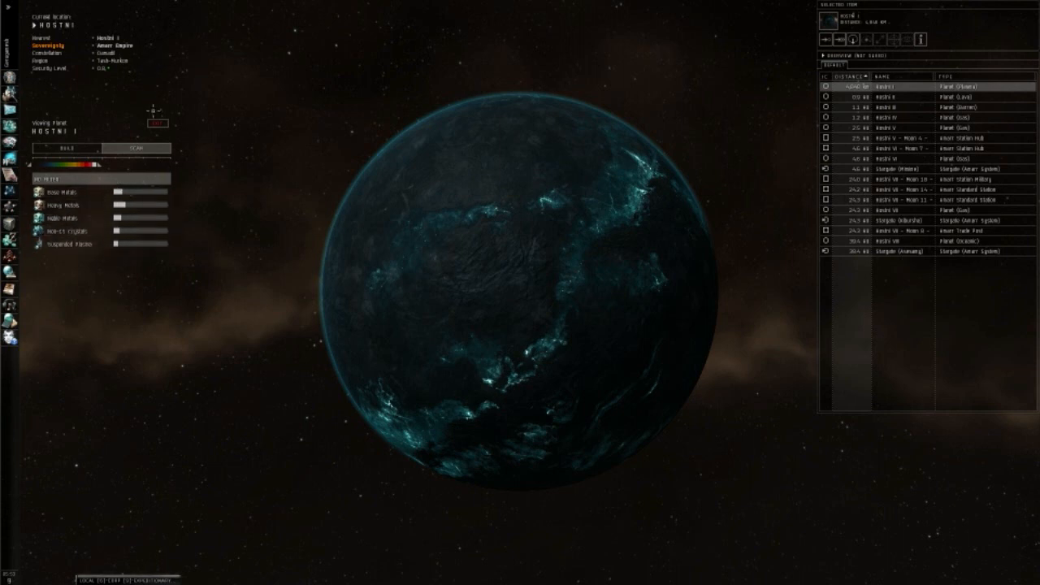
mouse_move(127, 306)
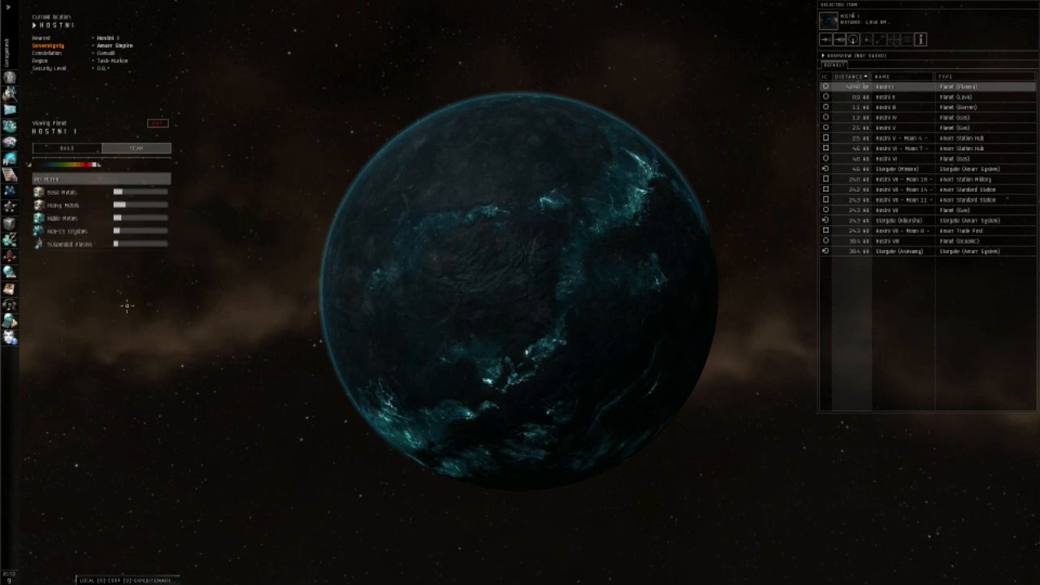